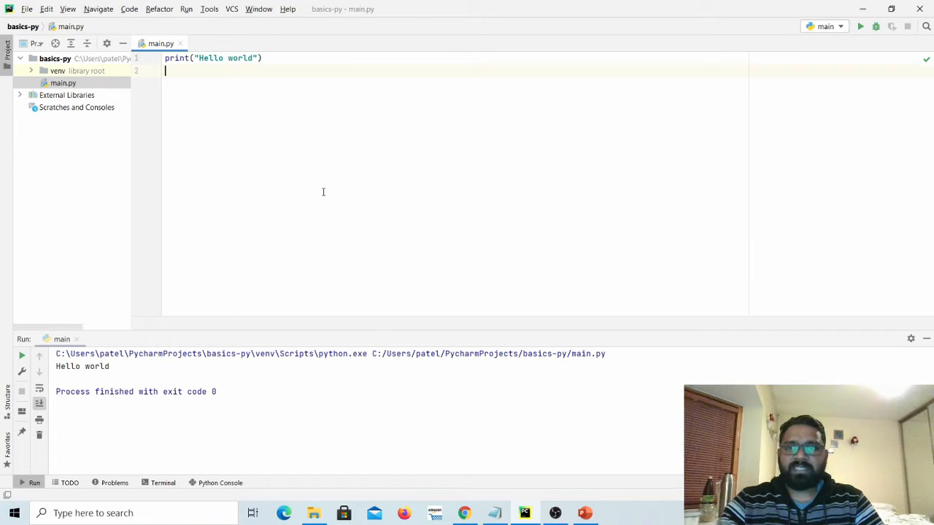
pyautogui.moveTo(429, 499)
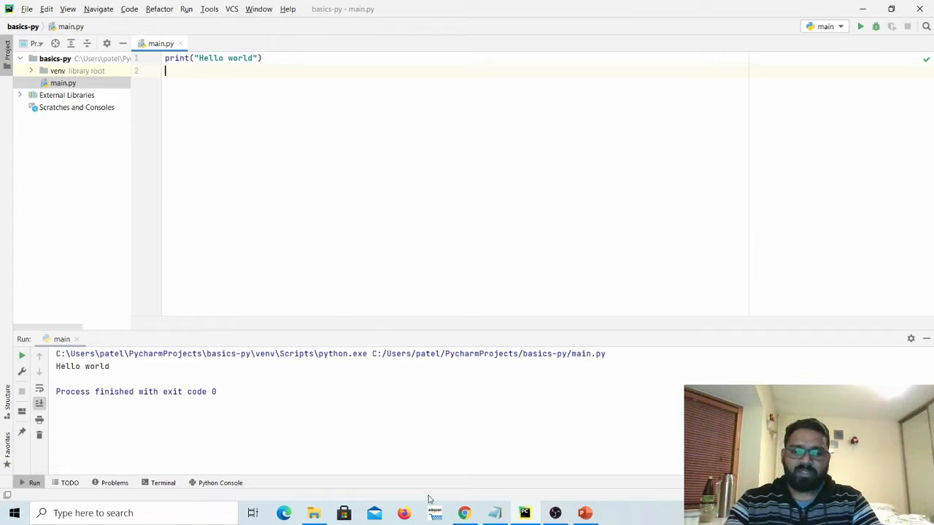
# Switch from the Hello world project to the browser with the PyTorch Start Locally page.
pyautogui.click(464, 513)
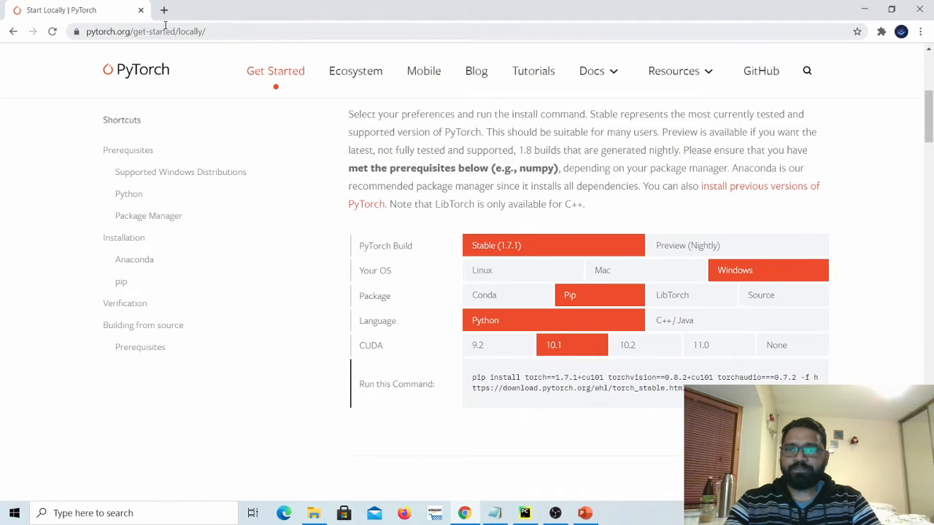
# Search Google for 'pytorch' in a new tab and land on the Get Started page.
pyautogui.click(163, 9)
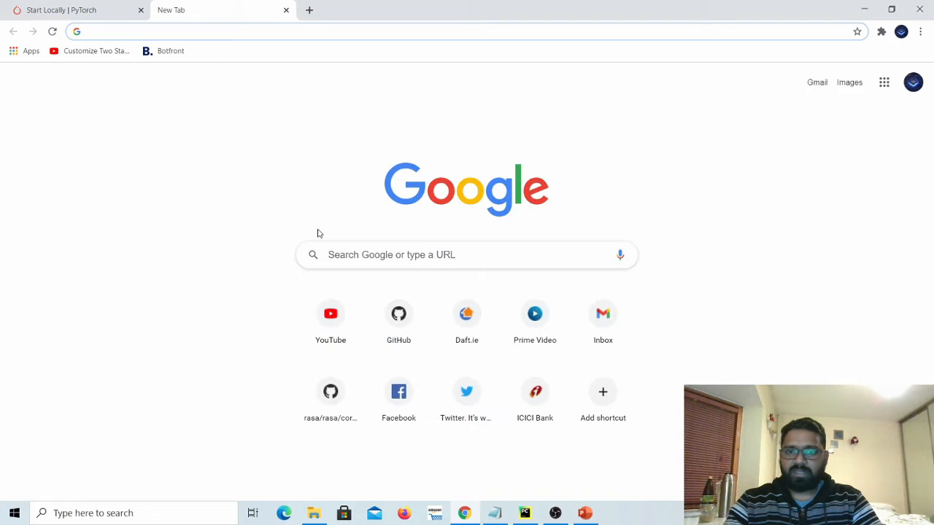
pyautogui.write('pytorch')
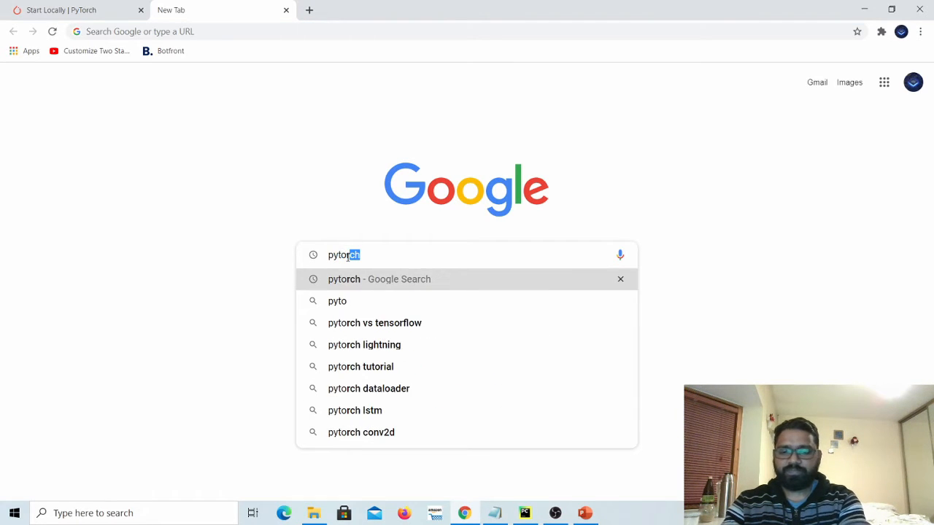
pyautogui.click(380, 279)
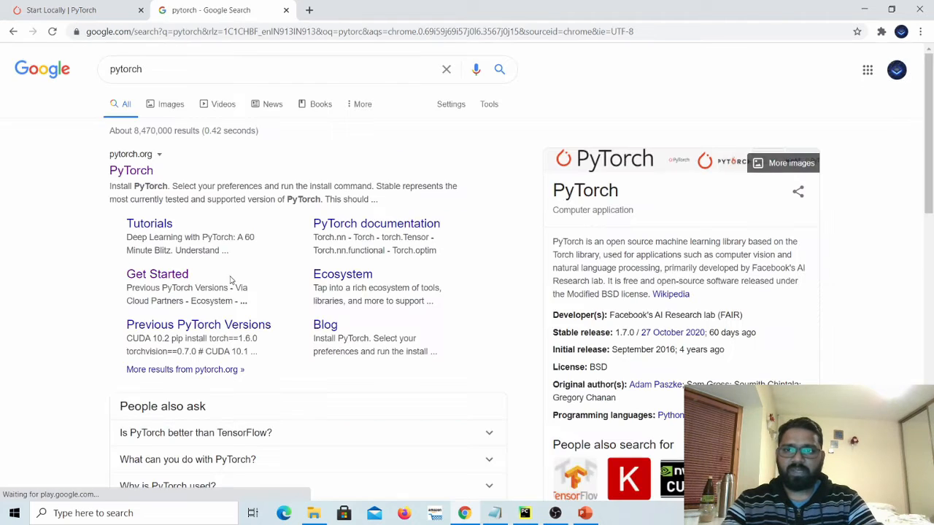
pyautogui.click(131, 170)
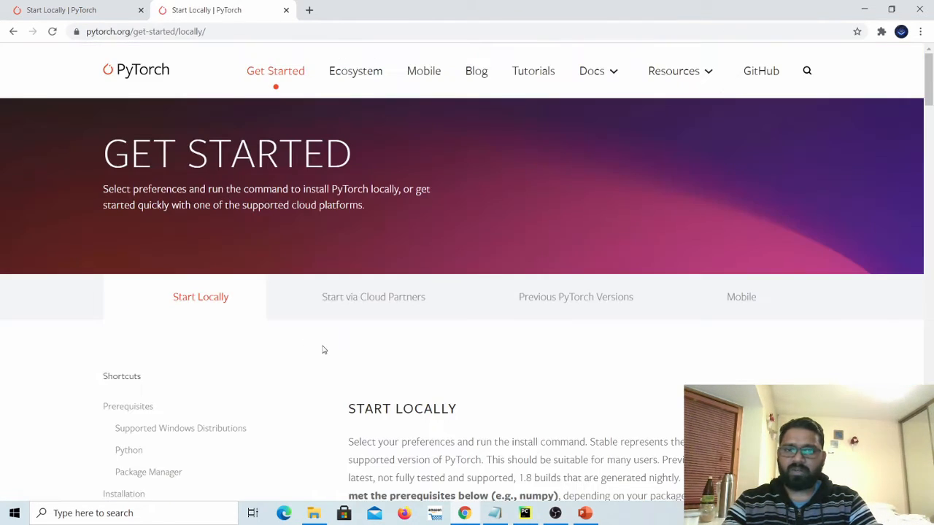
# Choose the stable Windows Pip Python build with CUDA 10.1 and select its install command.
pyautogui.scroll(-3)
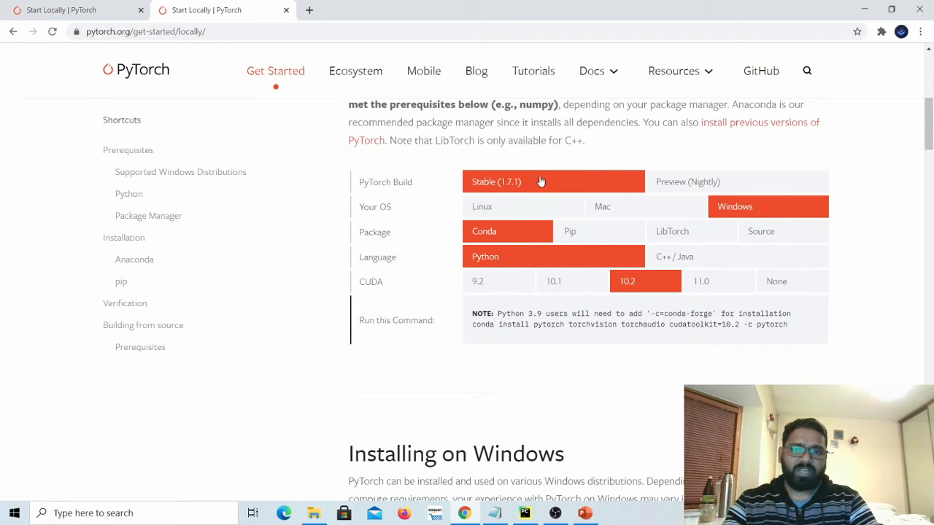
pyautogui.moveTo(493, 230)
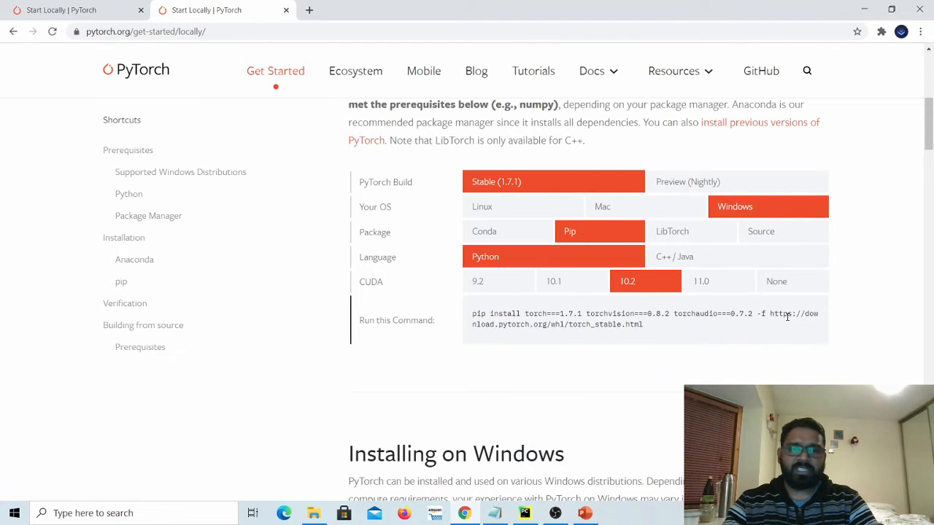
pyautogui.click(776, 282)
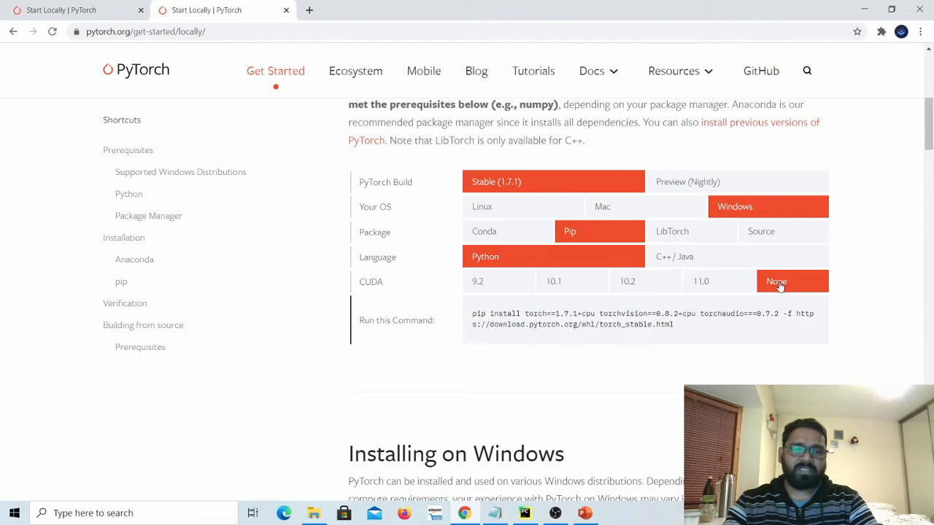
pyautogui.click(553, 281)
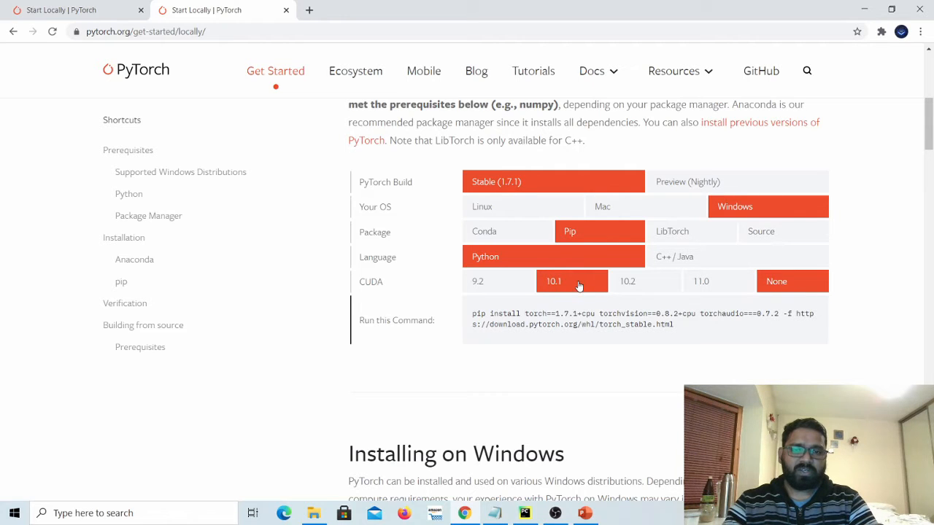
pyautogui.click(554, 282)
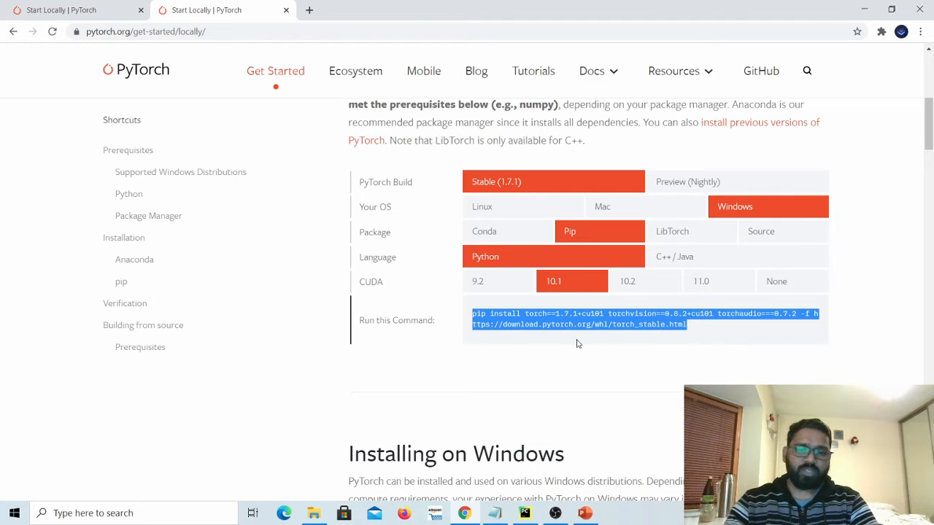
pyautogui.click(524, 514)
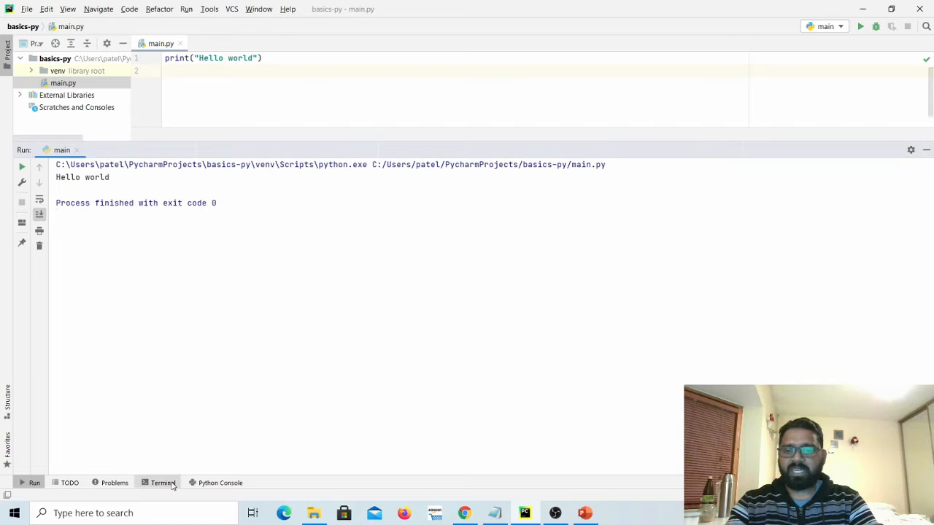
# Run pip install torch==1.7.1+cu101 torchvision==0.8.2+cu101 torchaudio===0.7.2 in the venv terminal.
pyautogui.click(162, 481)
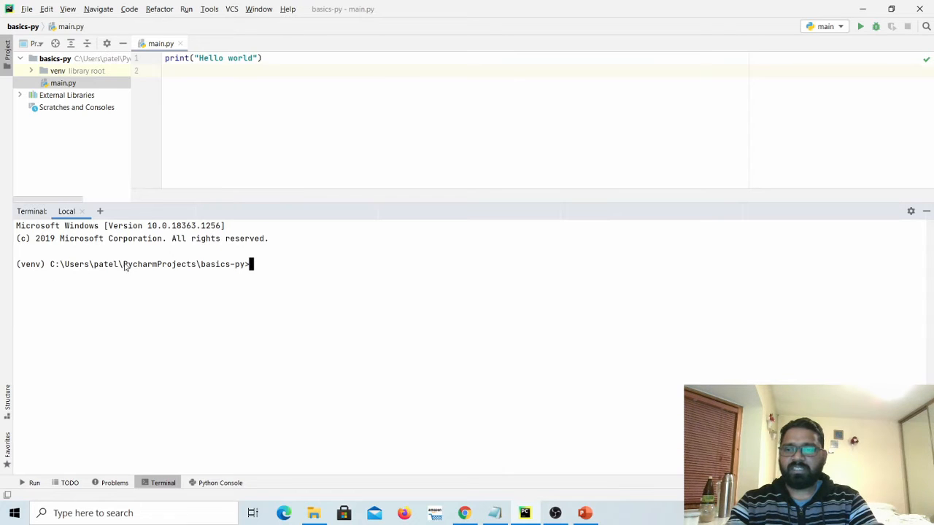
pyautogui.moveTo(309, 283)
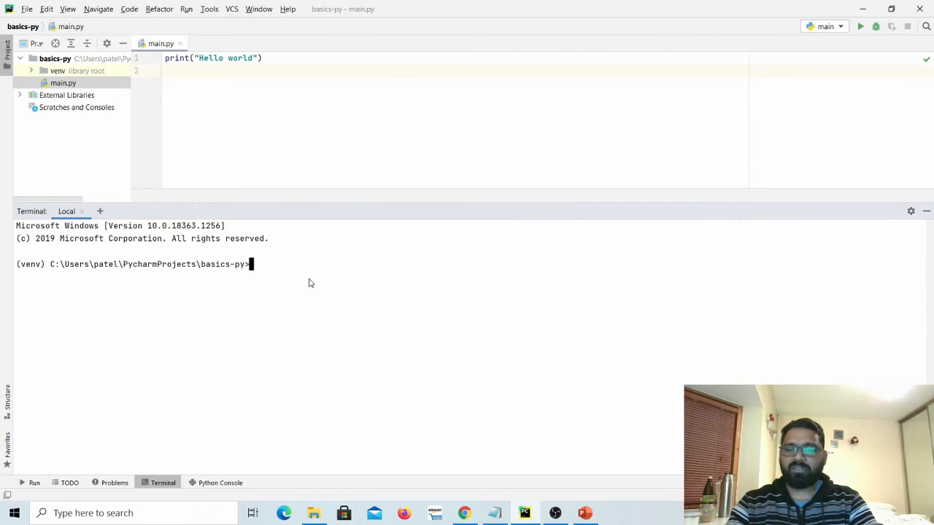
pyautogui.write('pip install torch==1.7.1+cu101 torchvision==0.8.2+cu101 torchaudio===0.7.2 -f https://download.pytorch.org/whl/torch_stable.html')
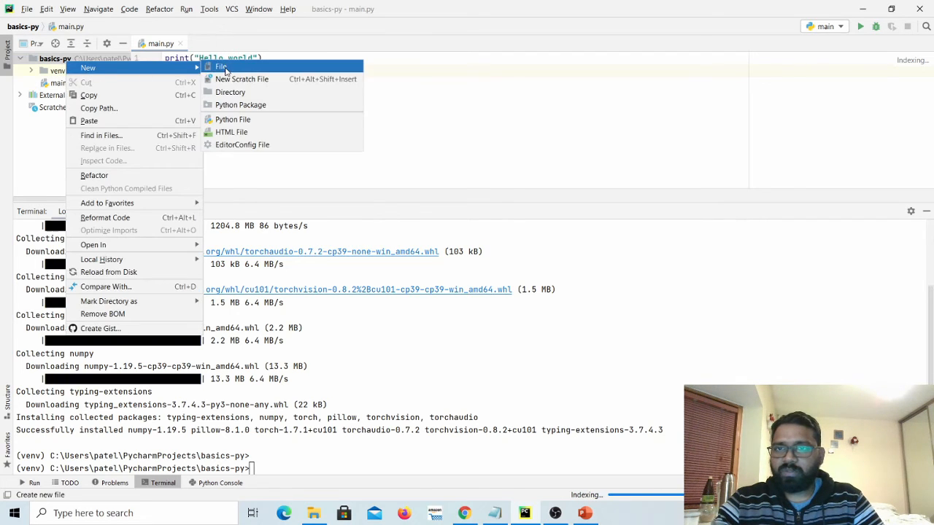
pyautogui.moveTo(233, 120)
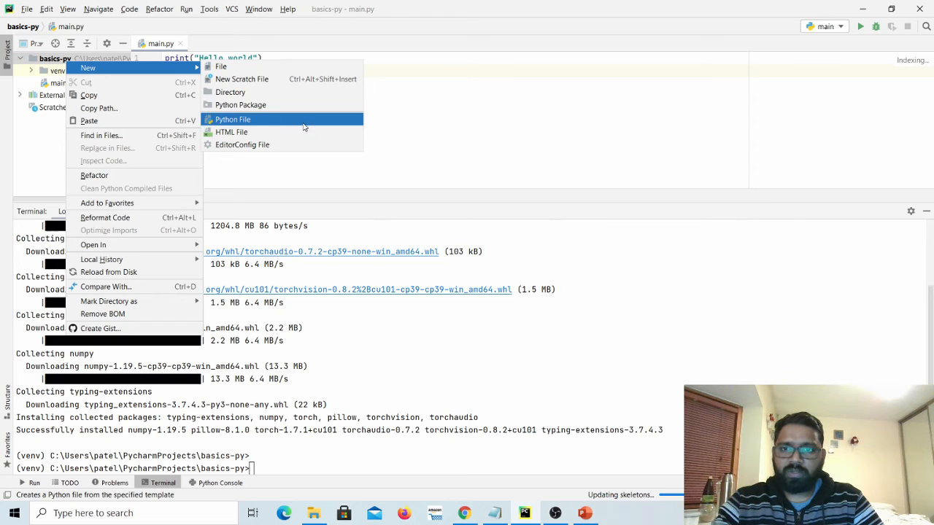
# Create a new Python file named pytorch_test in the basics-py project.
pyautogui.click(232, 120)
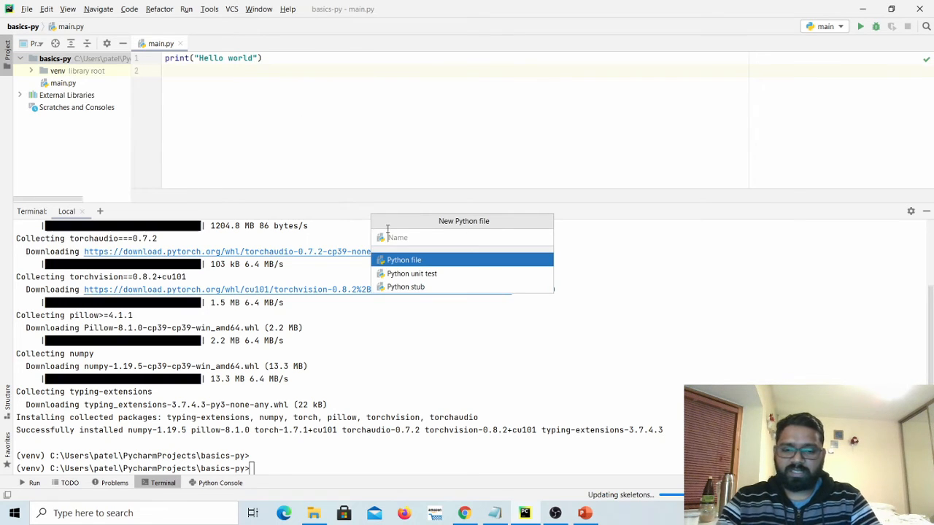
pyautogui.write('pytorch_t')
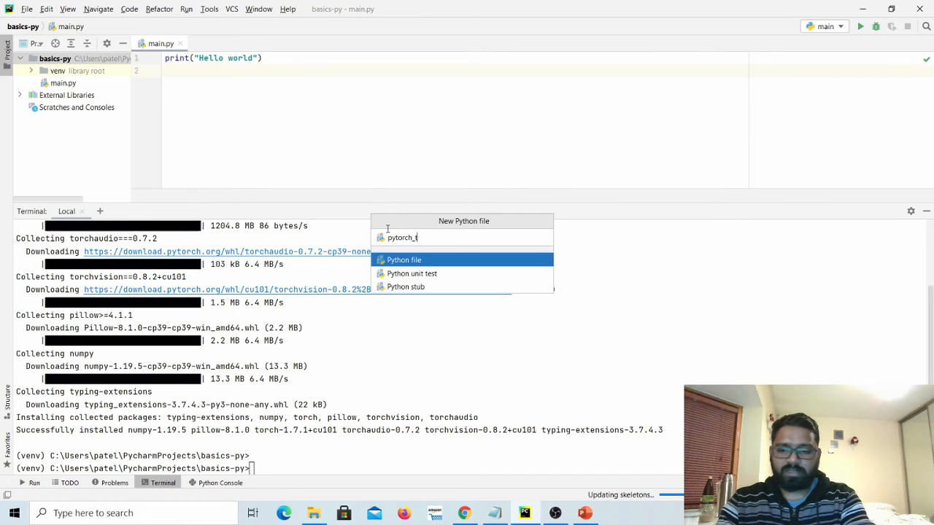
pyautogui.click(404, 259)
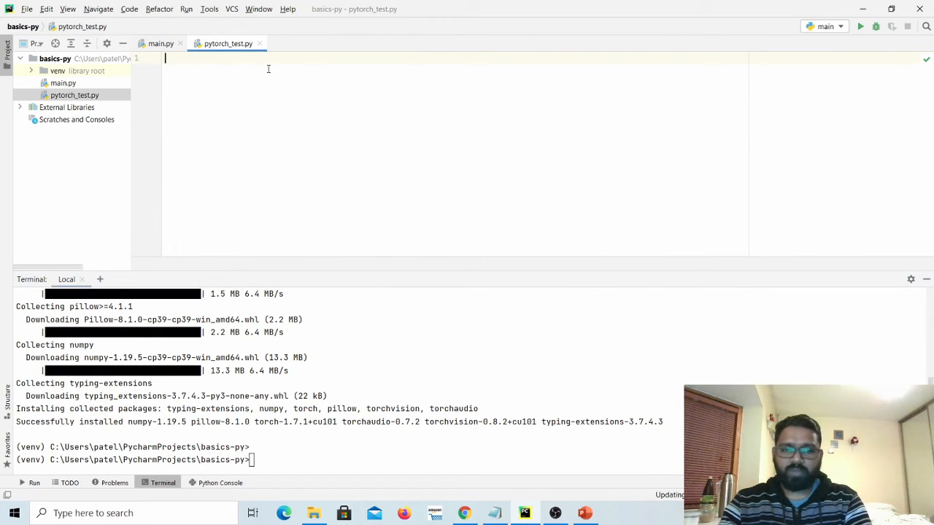
# Write import torch and print(torch.cuda.is_available()) in pytorch_test.py.
pyautogui.write('i')
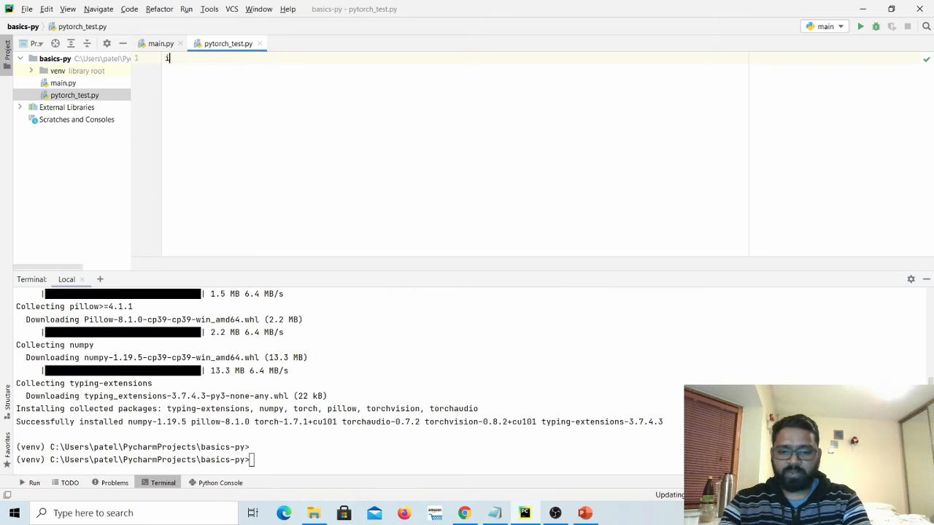
pyautogui.write('mport')
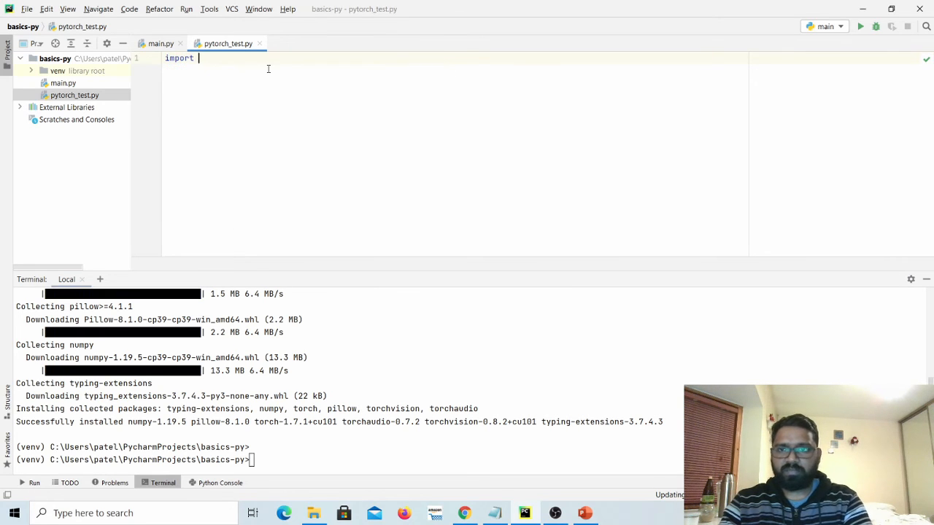
pyautogui.write('torch')
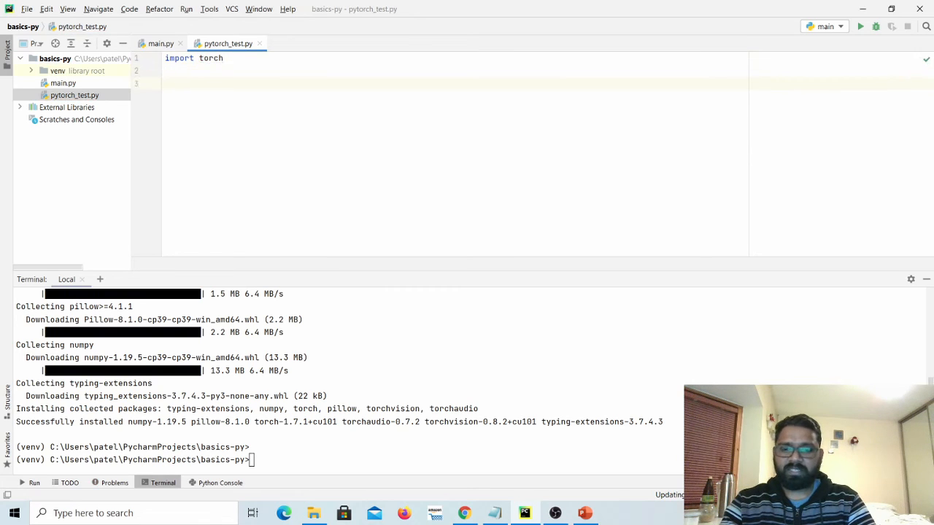
pyautogui.write('print(torch')
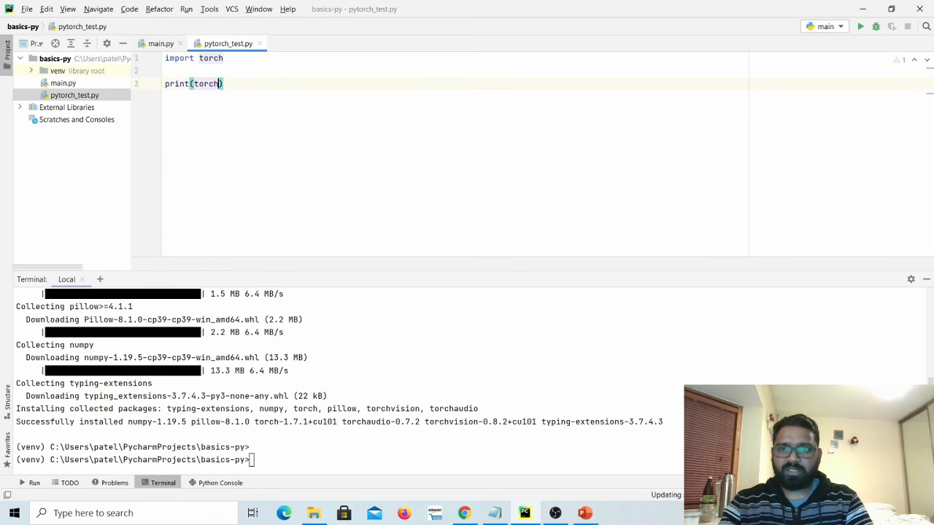
pyautogui.write('.cud')
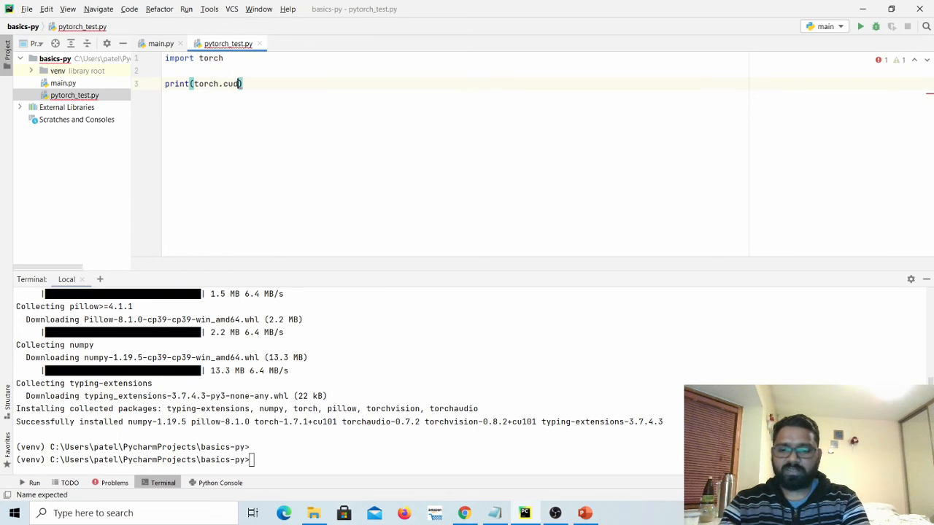
pyautogui.write('.is_available(')
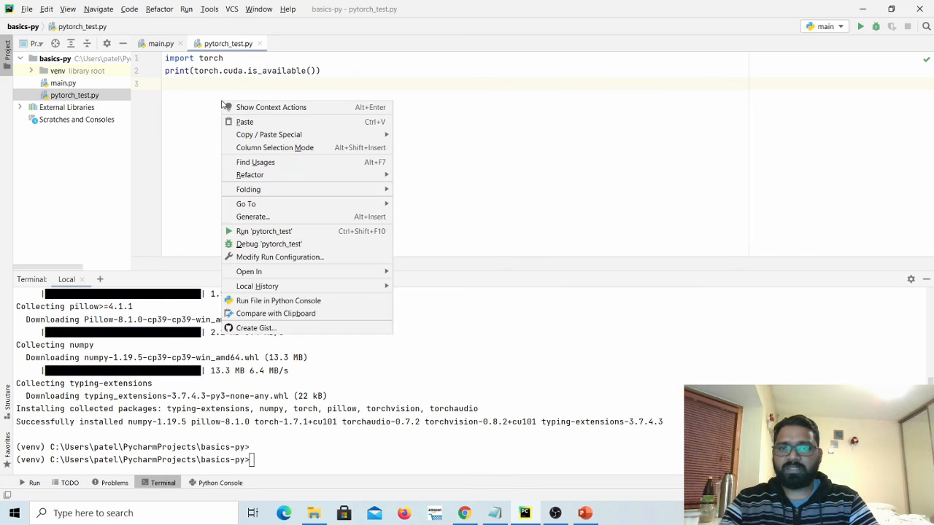
pyautogui.moveTo(264, 231)
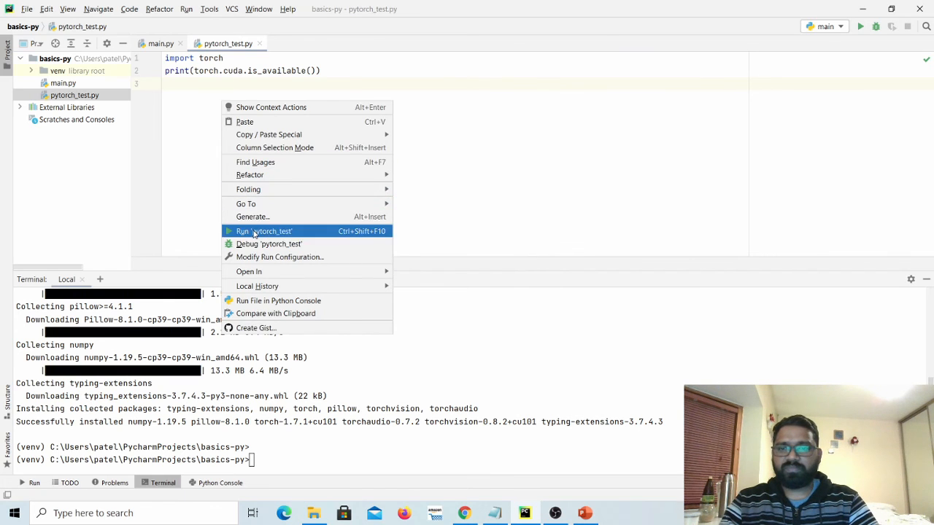
# Run pytorch_test and highlight the printed True result in the output.
pyautogui.click(264, 231)
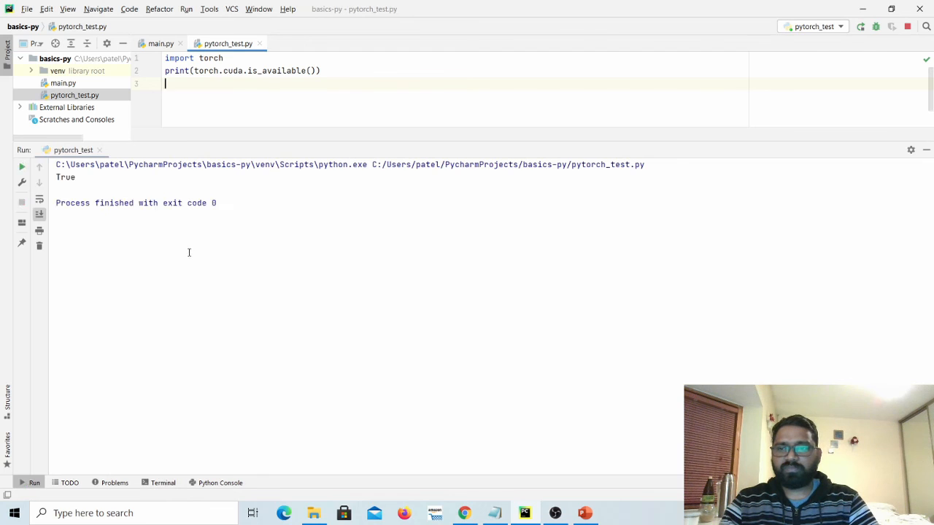
pyautogui.doubleClick(64, 178)
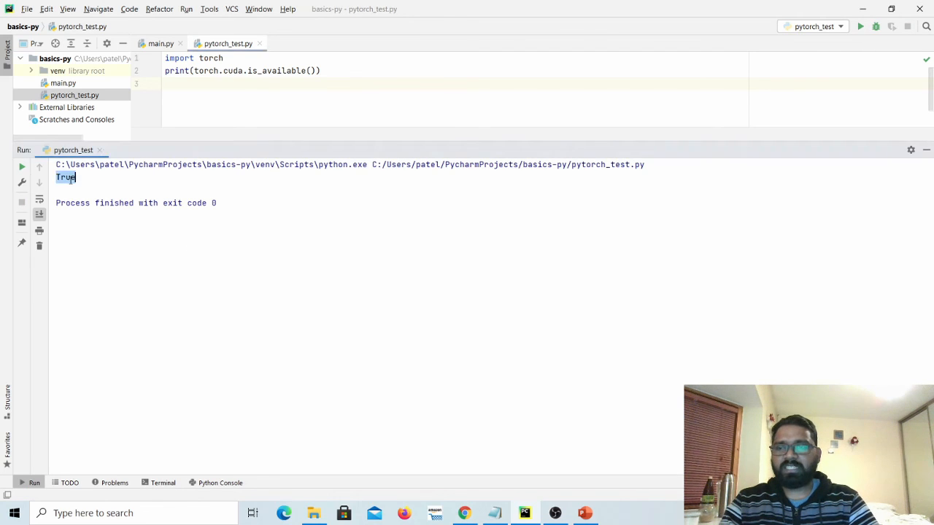